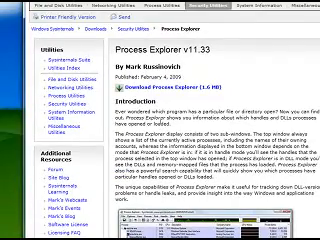
Step: Scroll down the Process Explorer page toward the 'Download Process Explorer (1.6 MB)' link
scroll("down", 3)
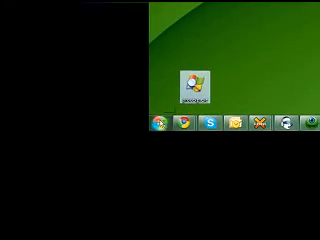
Step: Search for 'c:\windows\' in the Start menu to reach the Windows folder
left_click(152, 128)
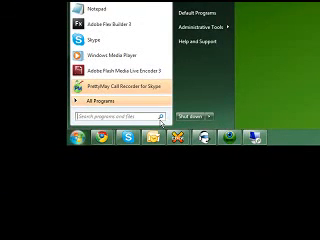
type("c")
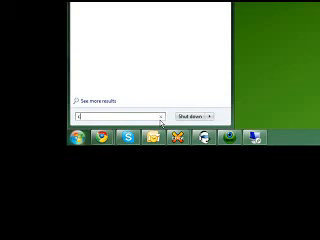
type("c:\\windows\\")
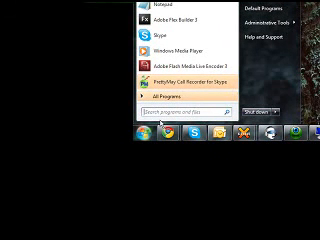
Step: Enter 'prod' in the Start menu search to look up Process Explorer
type("prod")
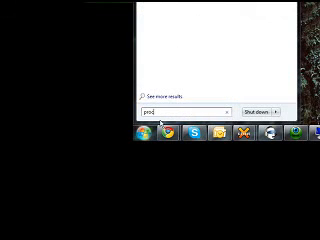